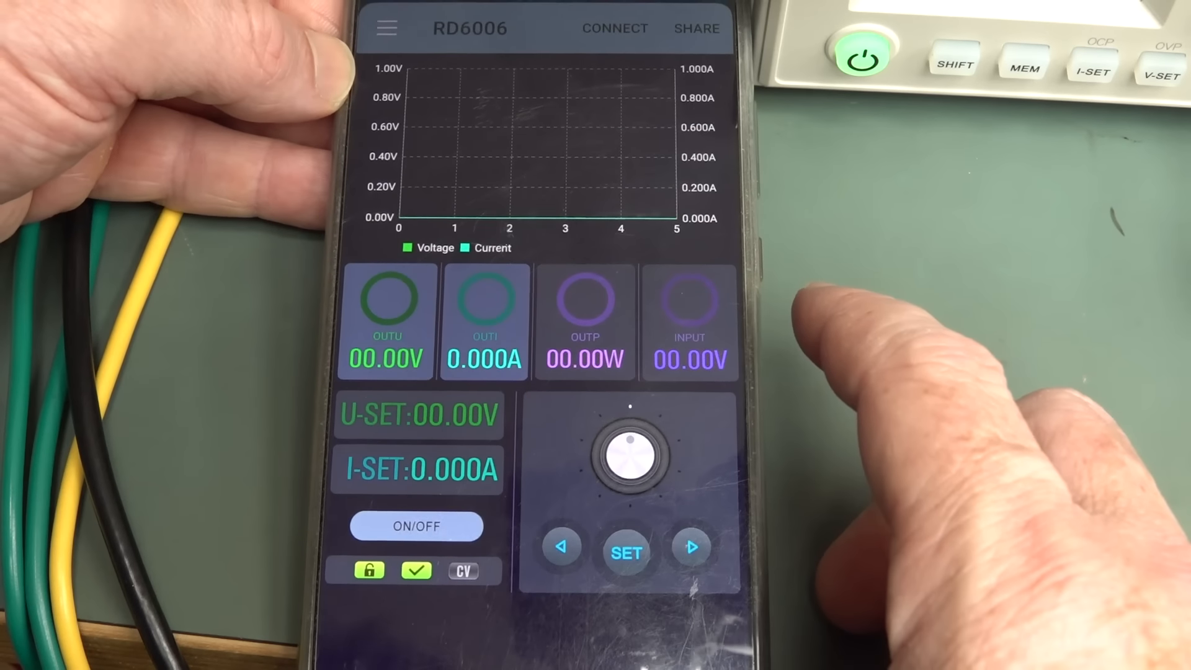
Confirm the USB-SERIAL CH340 (COM5) port is listed under Ports in Device Manager.
click(386, 29)
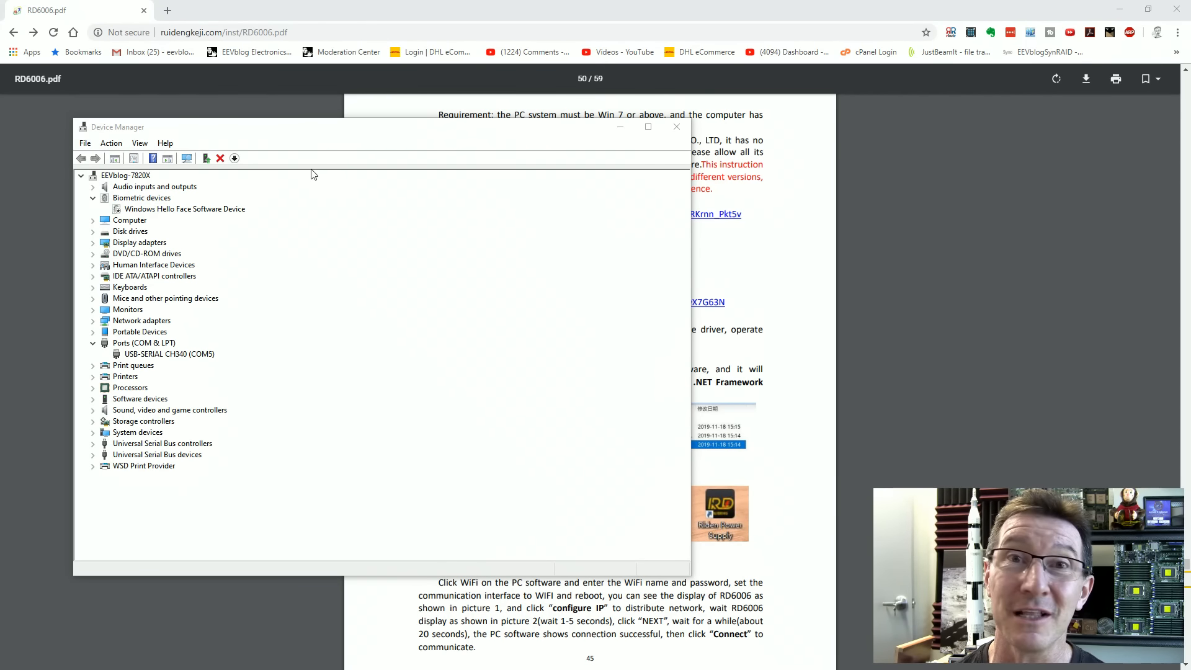
mouse_move(369, 135)
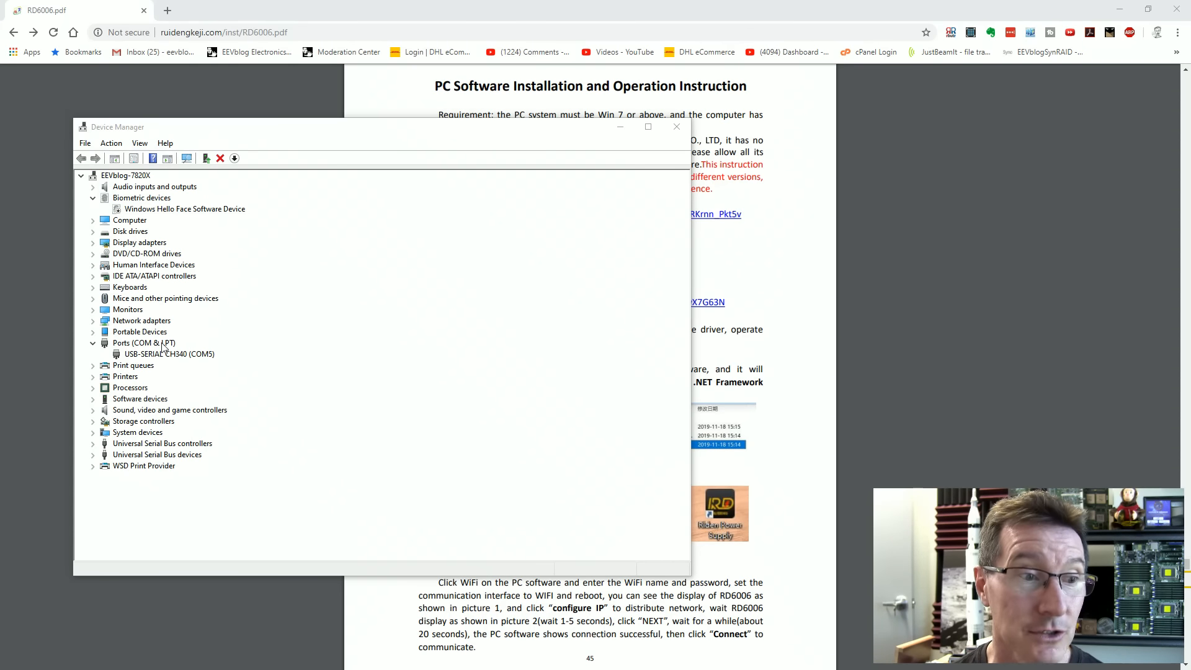
click(170, 354)
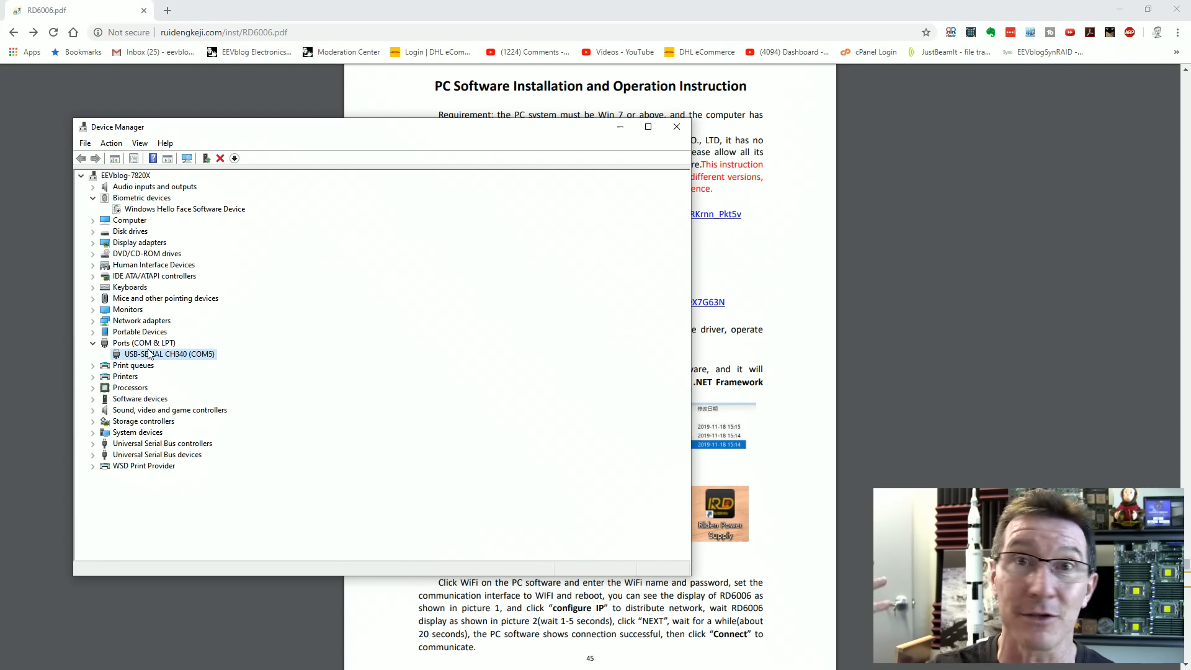
mouse_move(189, 360)
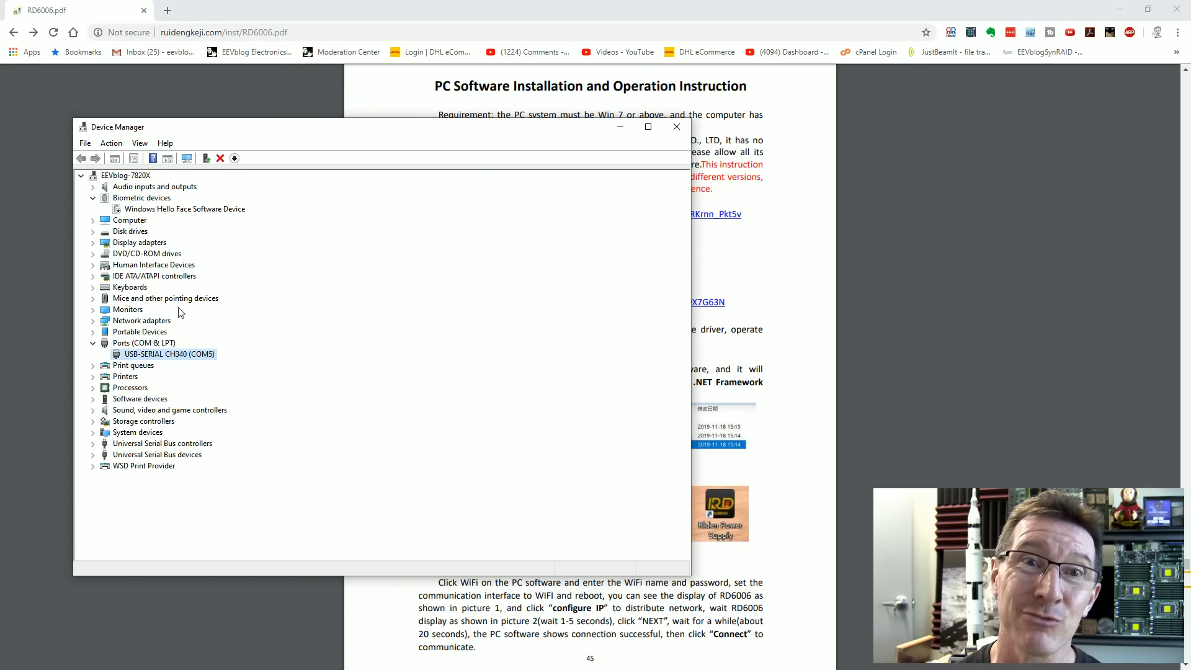
mouse_move(402, 183)
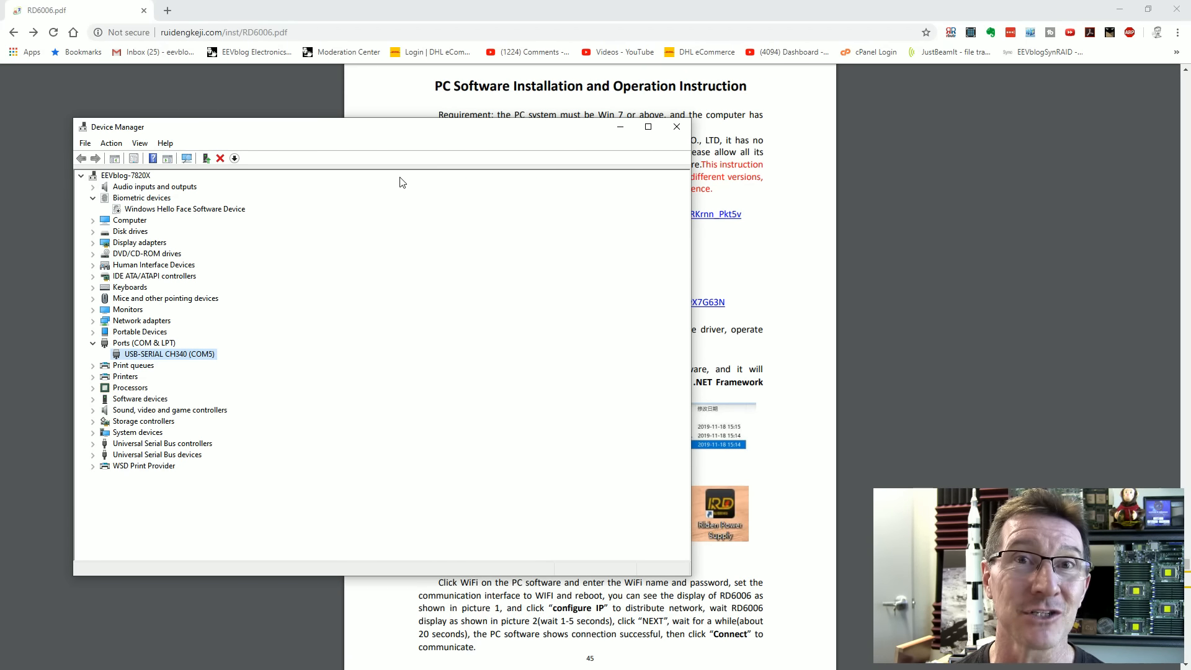
mouse_move(381, 134)
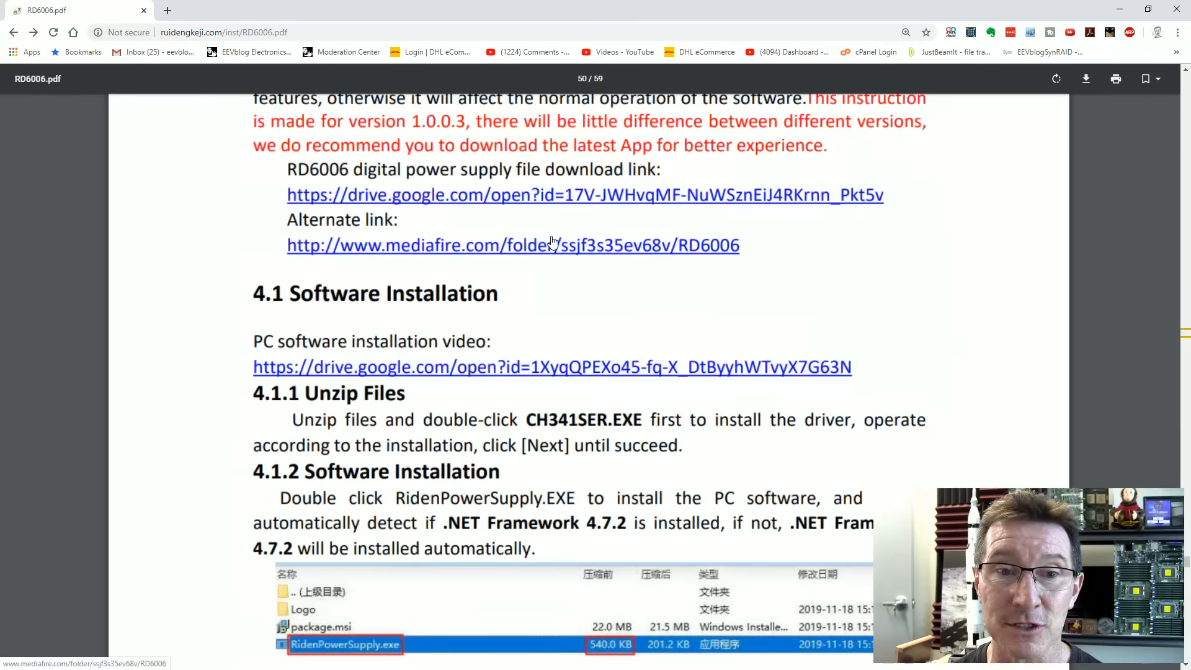
scroll(up, 3)
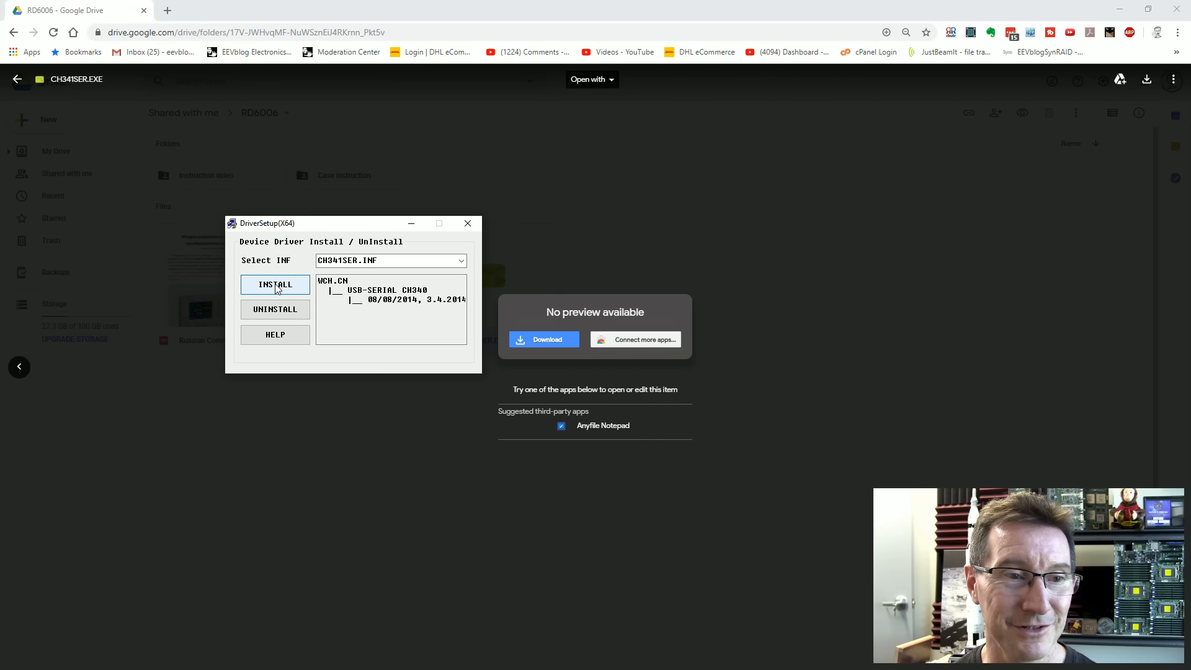
Install the CH340 USB-serial driver and acknowledge the 'Driver install success!' notice.
click(274, 284)
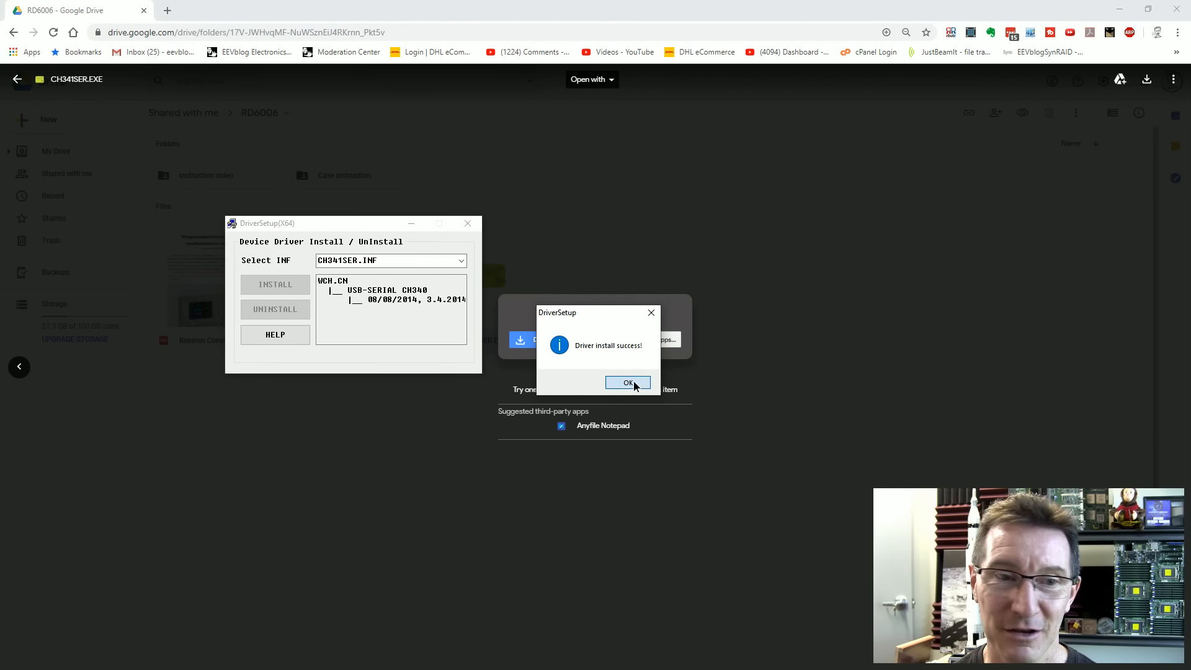
click(628, 382)
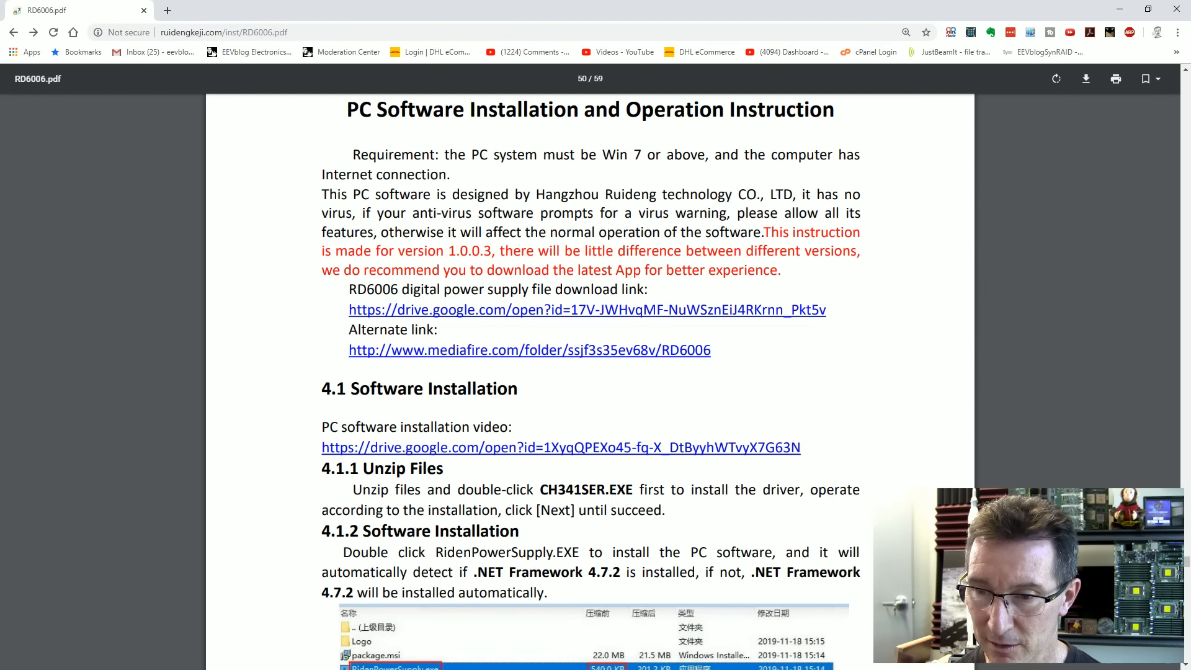
Follow section 4.1's mediafire.com alternate link to the RD6006 download folder.
scroll(down, 3)
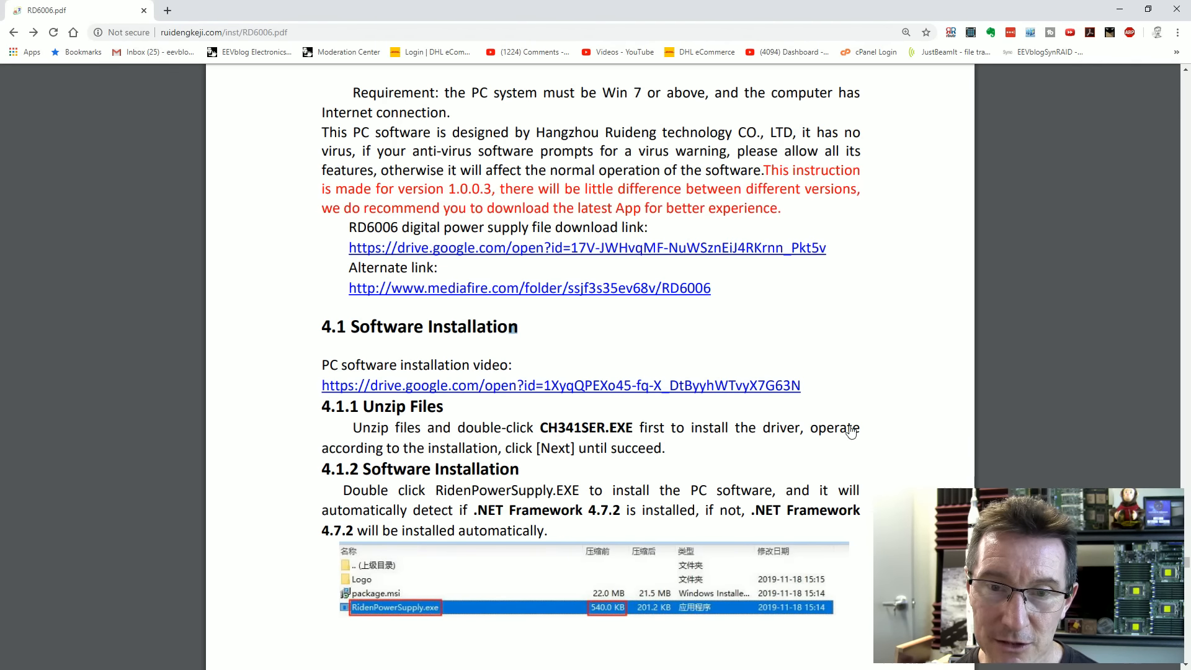
scroll(down, 3)
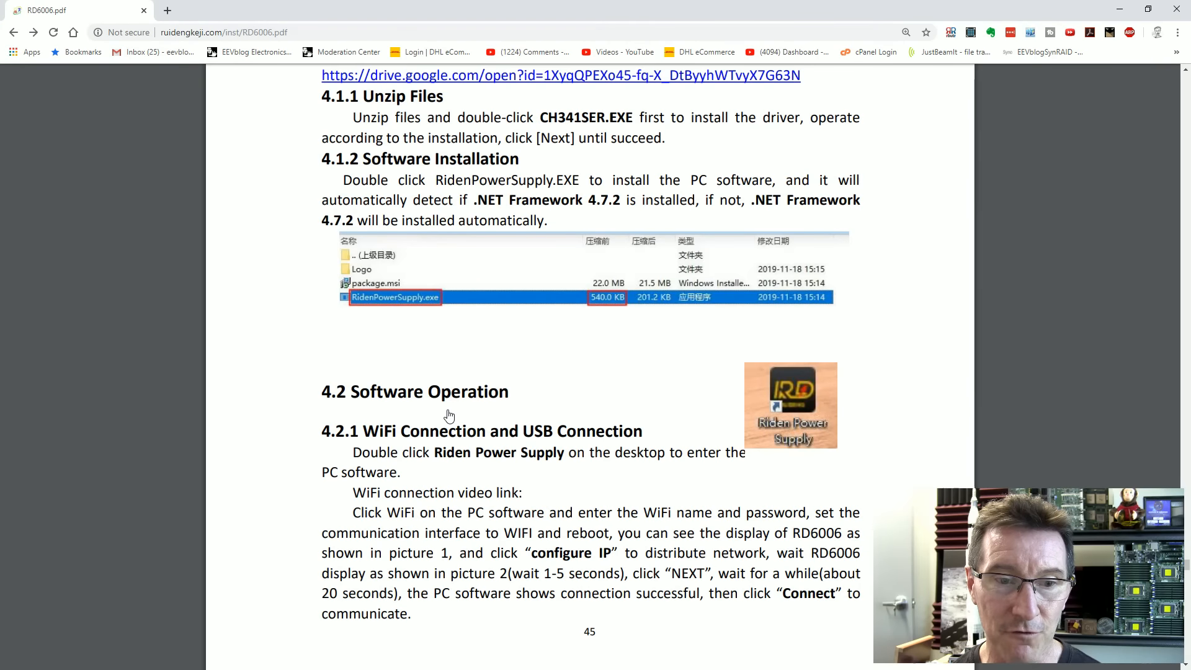
scroll(up, 3)
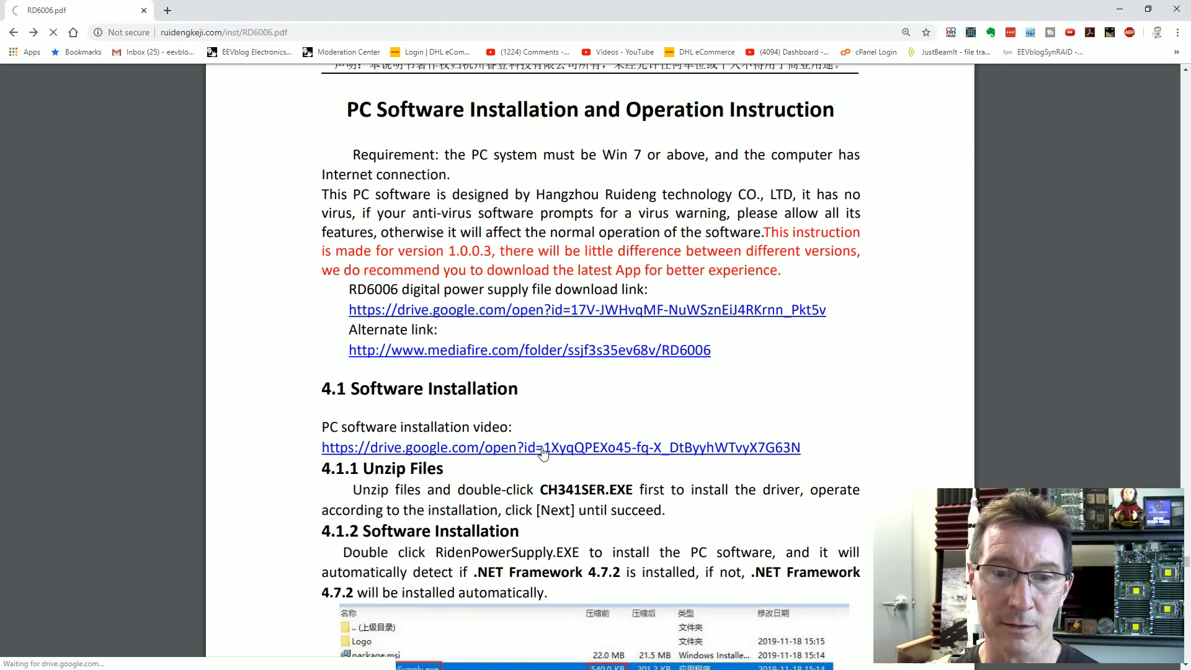
click(530, 350)
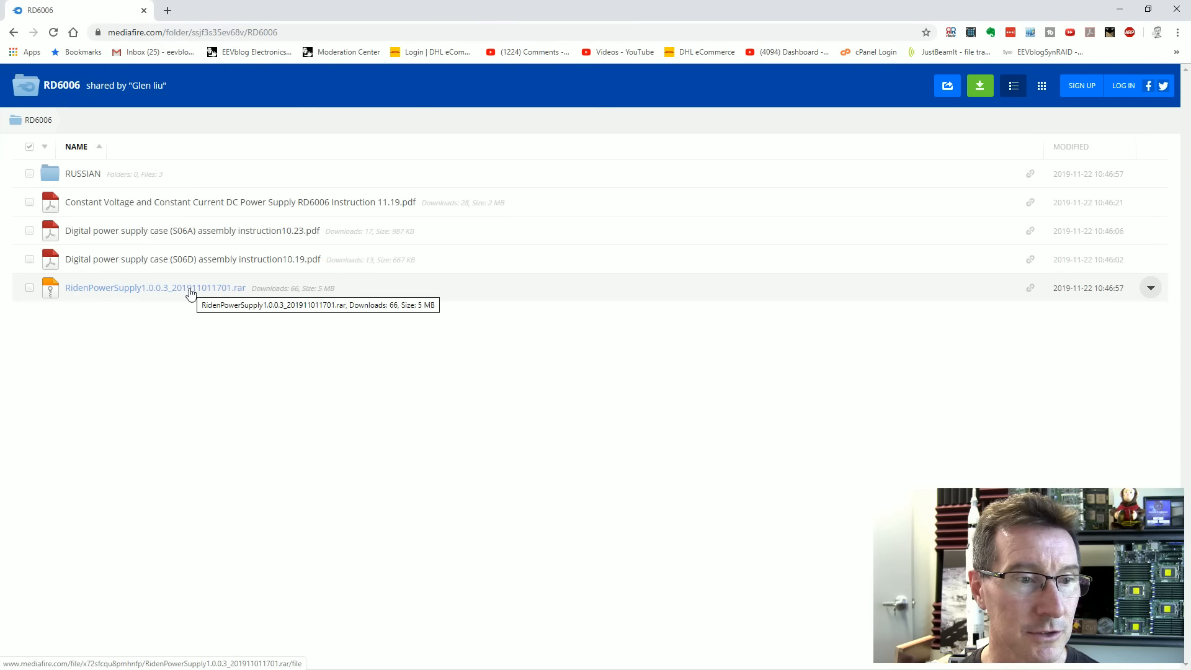
Start downloading RidenPowerSupply1.0.0.3.rar and check why Chrome blocked it as a virus.
click(155, 287)
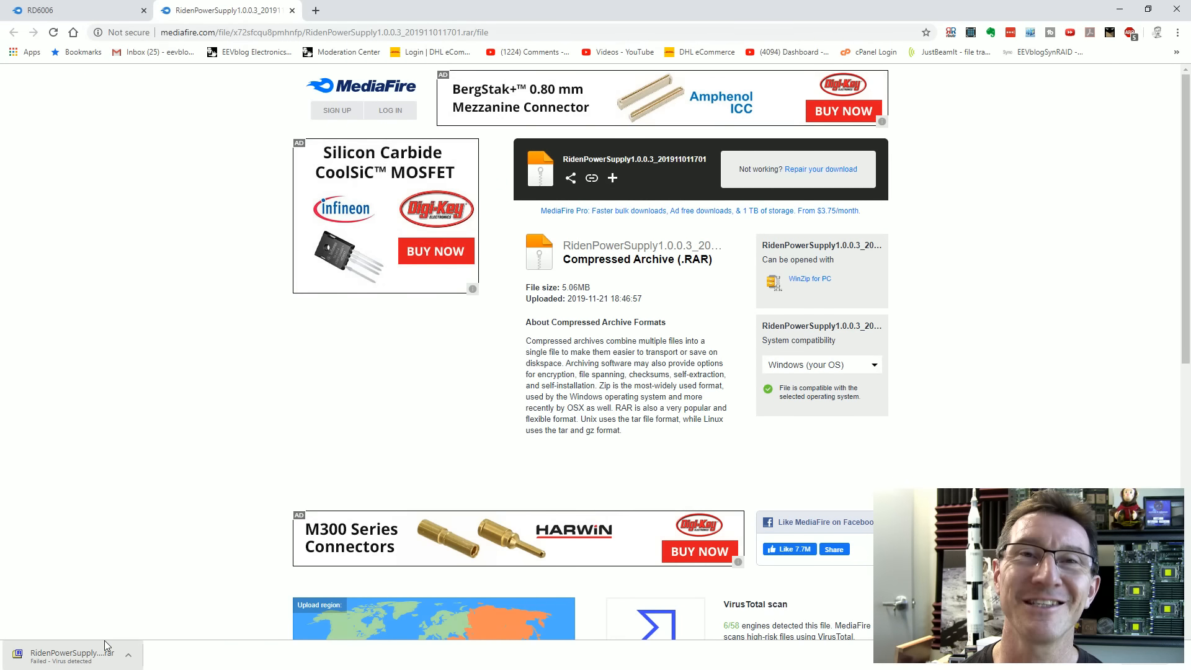
click(127, 655)
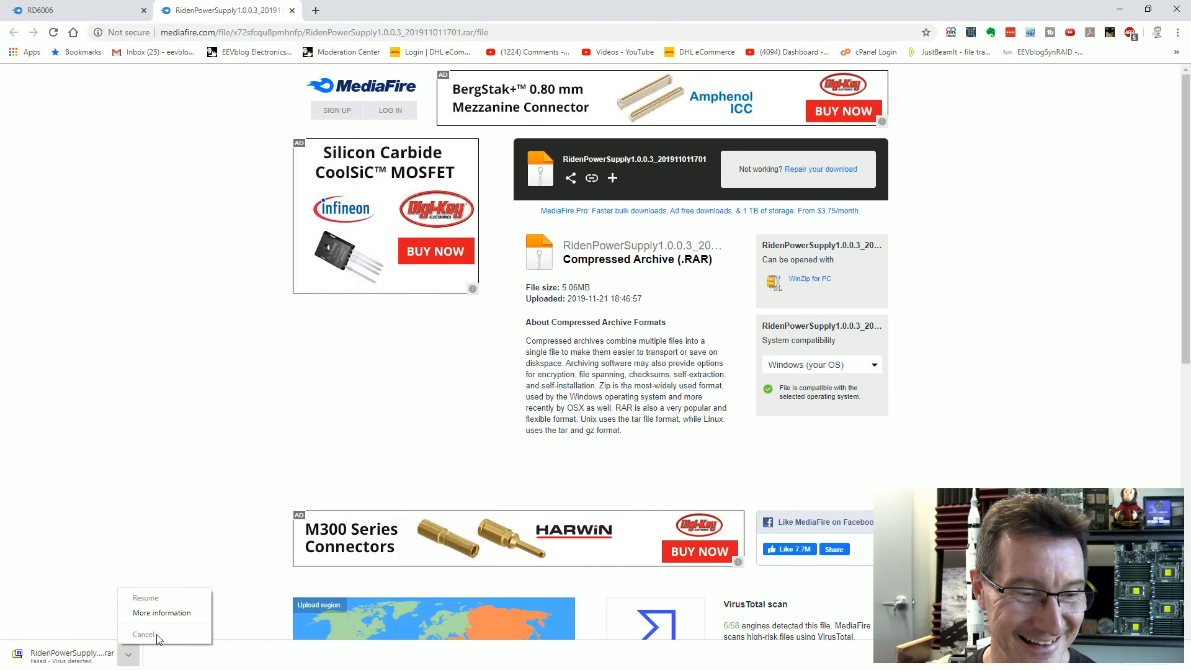
click(161, 612)
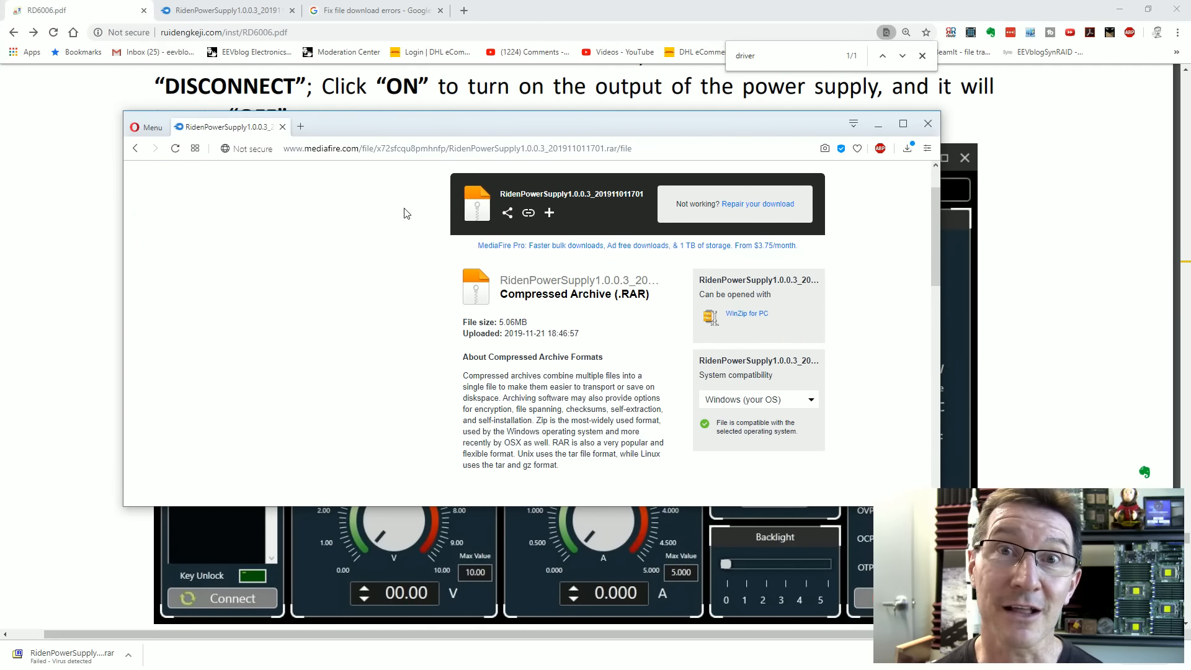
mouse_move(529, 244)
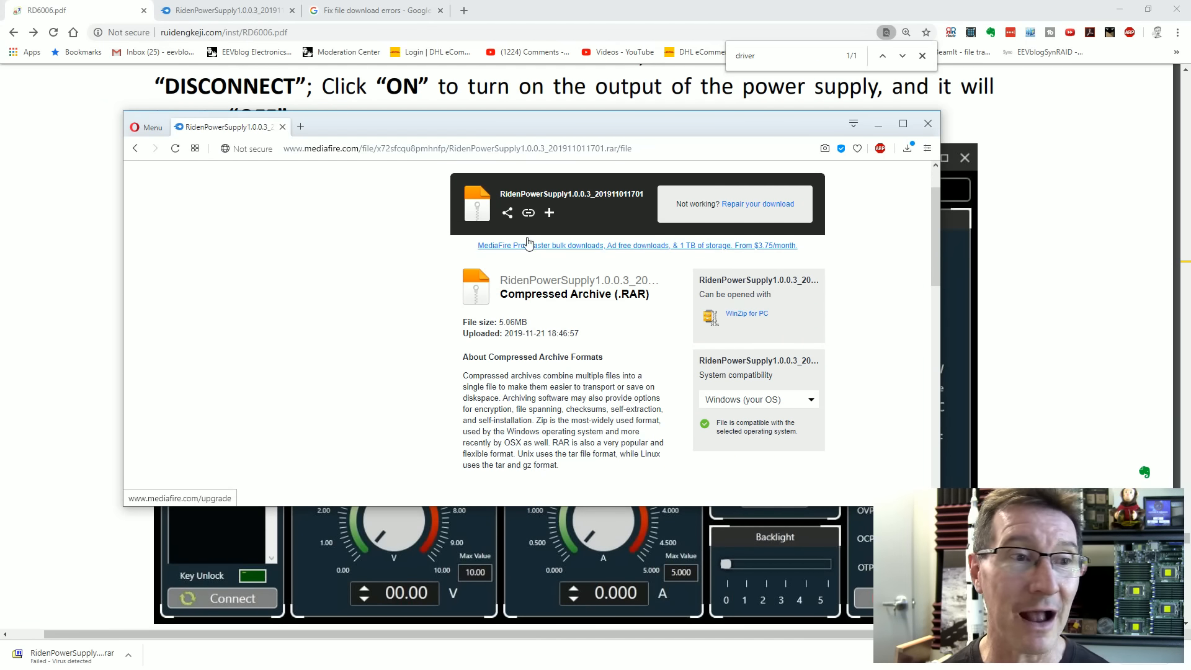
scroll(down, 3)
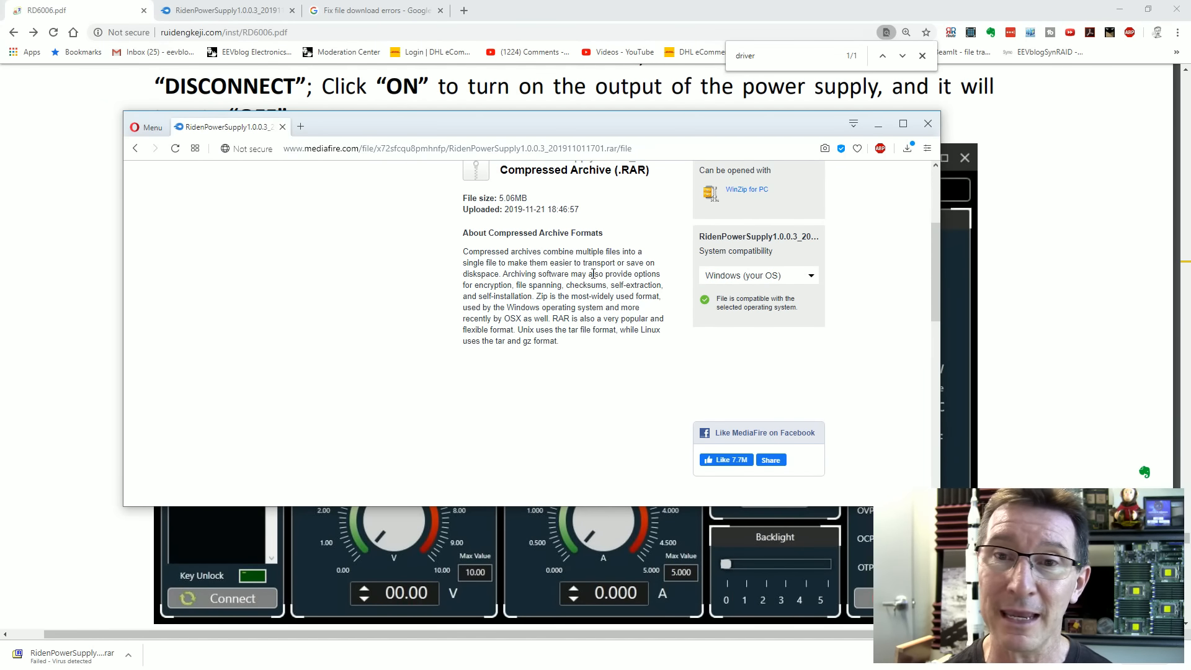
scroll(up, 3)
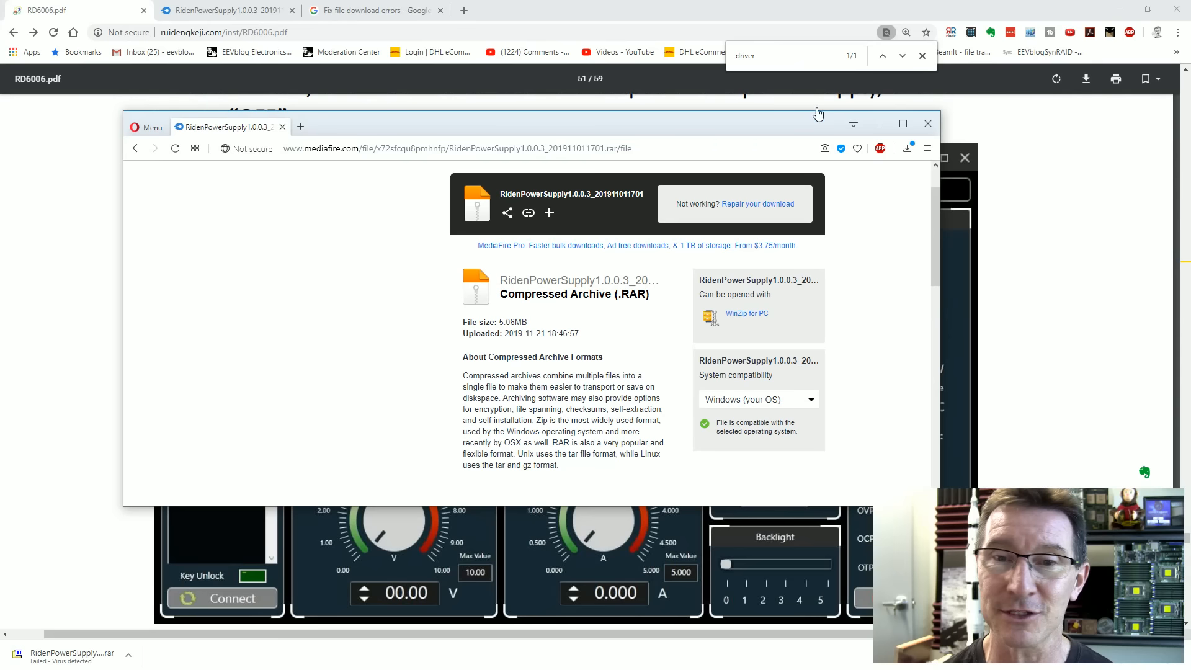
Return to the RD6006 manual at page 51 showing the Riden Power Supply Software screen.
click(927, 123)
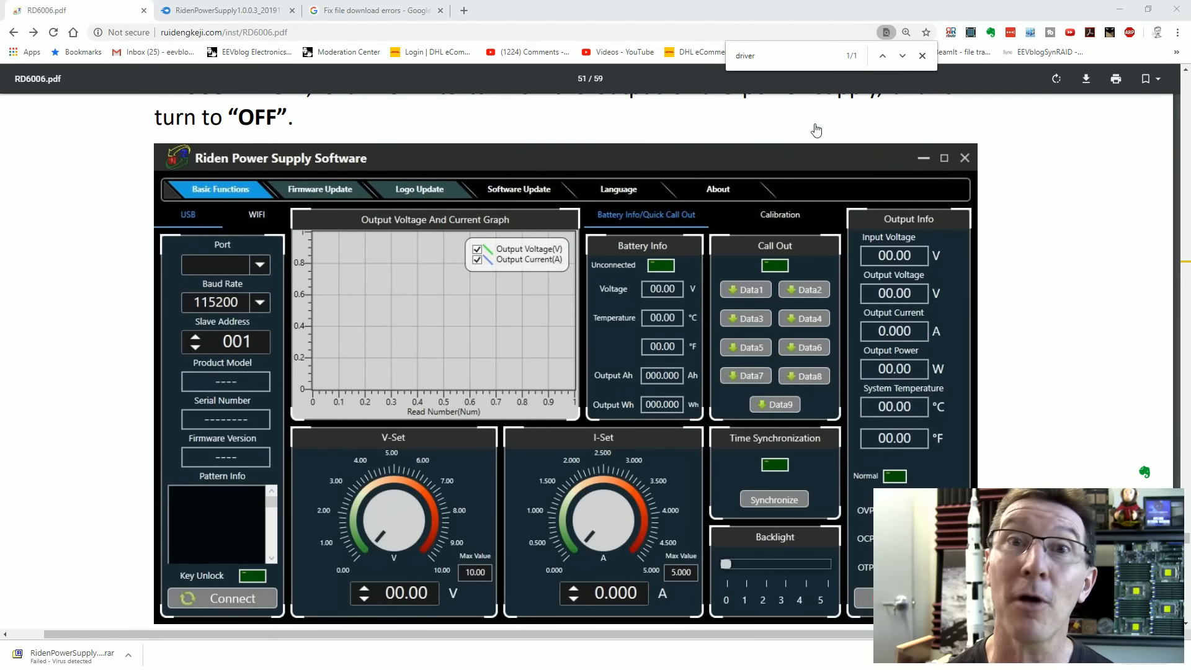
mouse_move(544, 289)
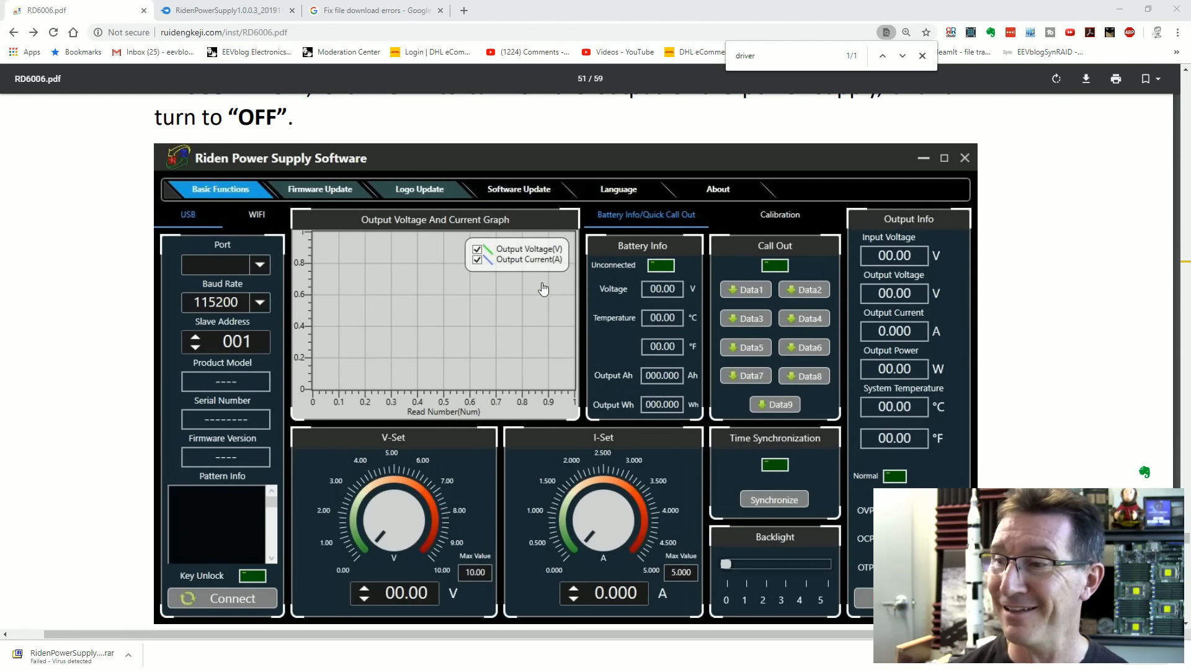
scroll(down, 3)
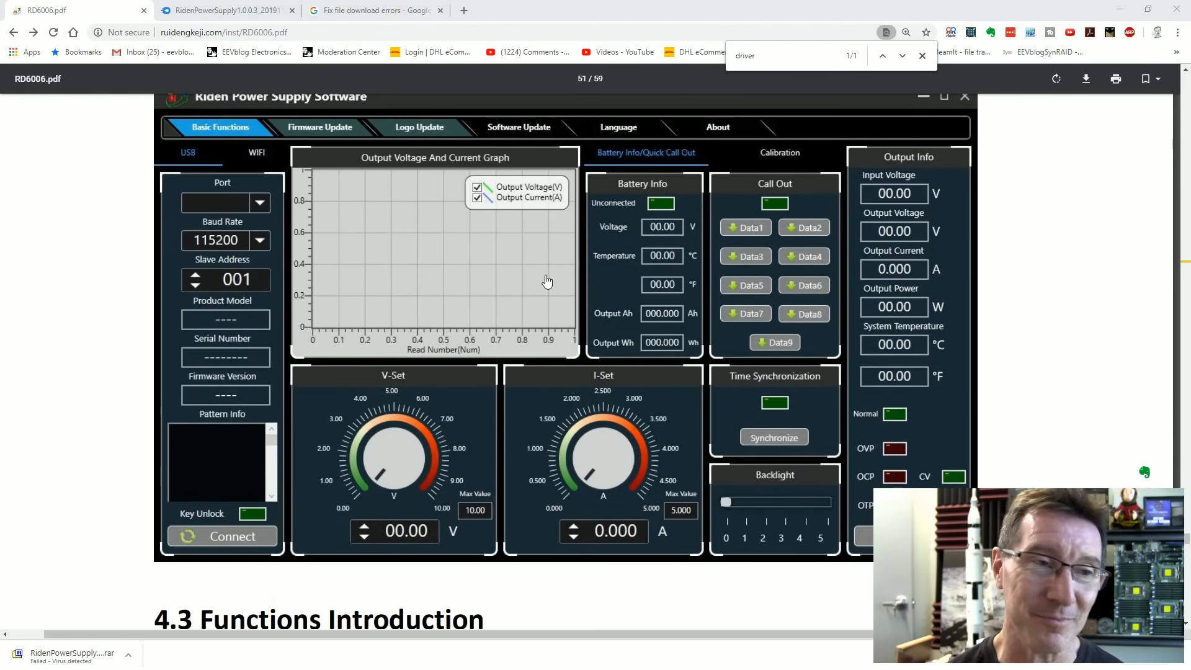
scroll(up, 3)
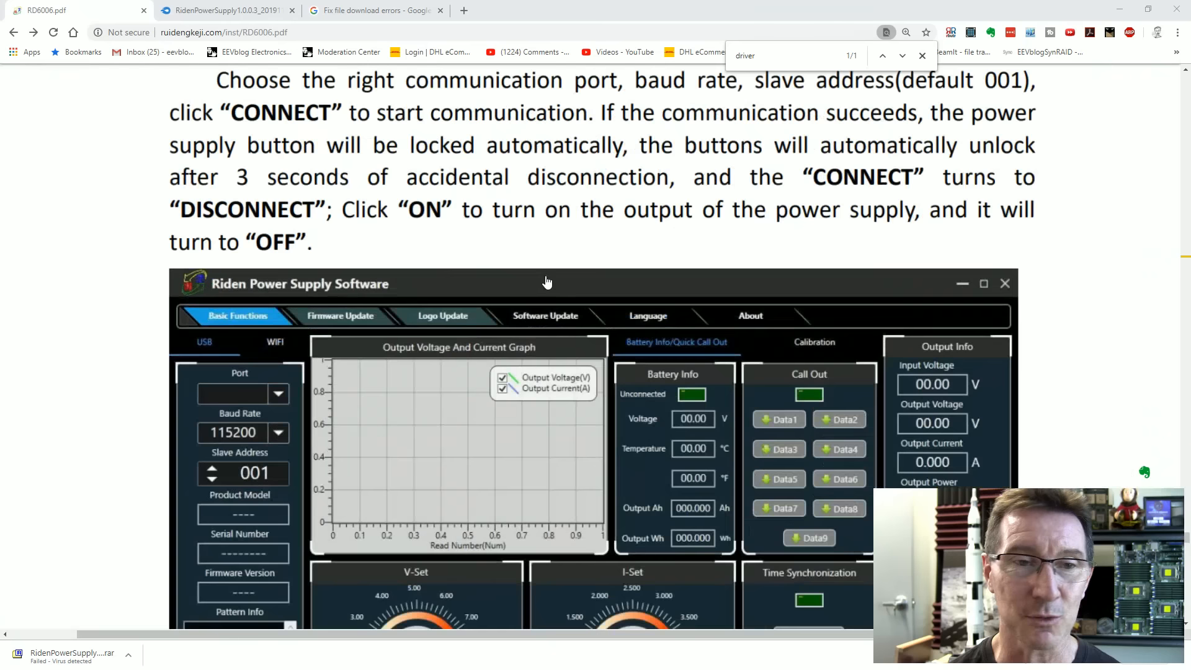
scroll(down, 3)
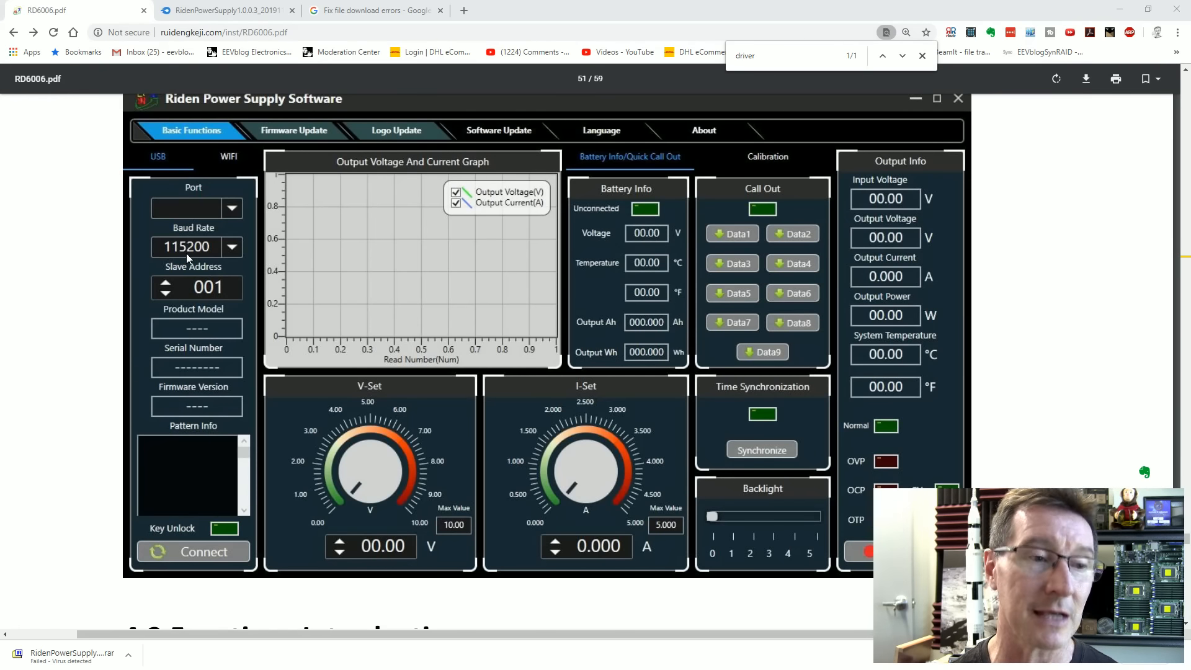
mouse_move(74, 314)
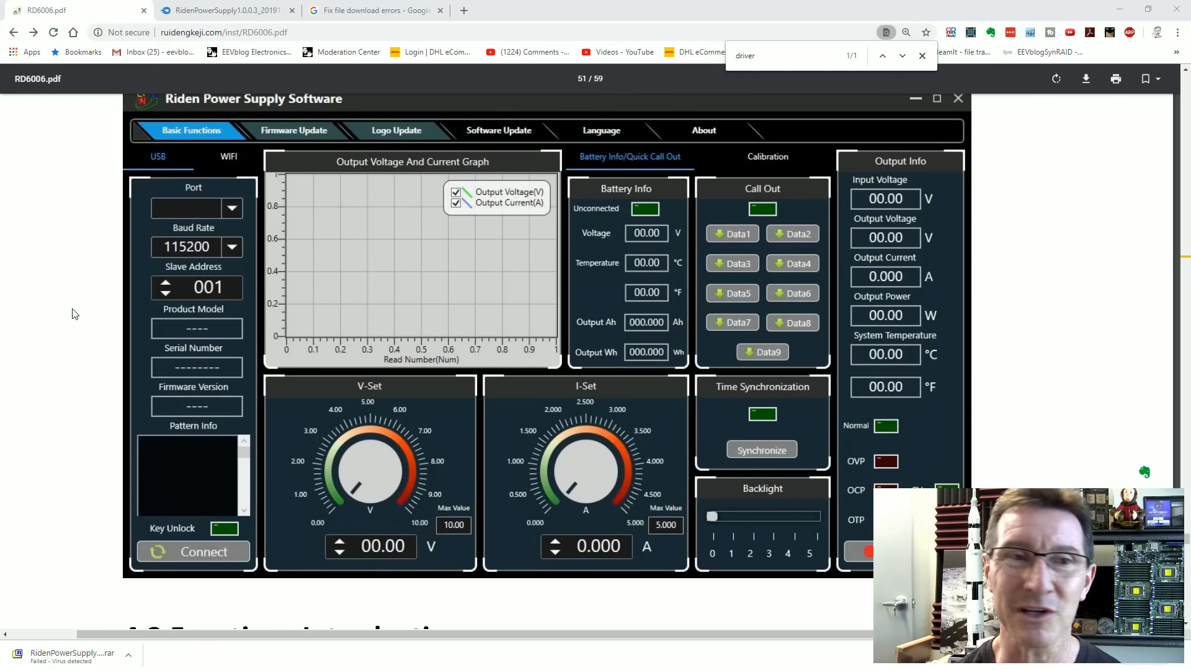
mouse_move(150, 296)
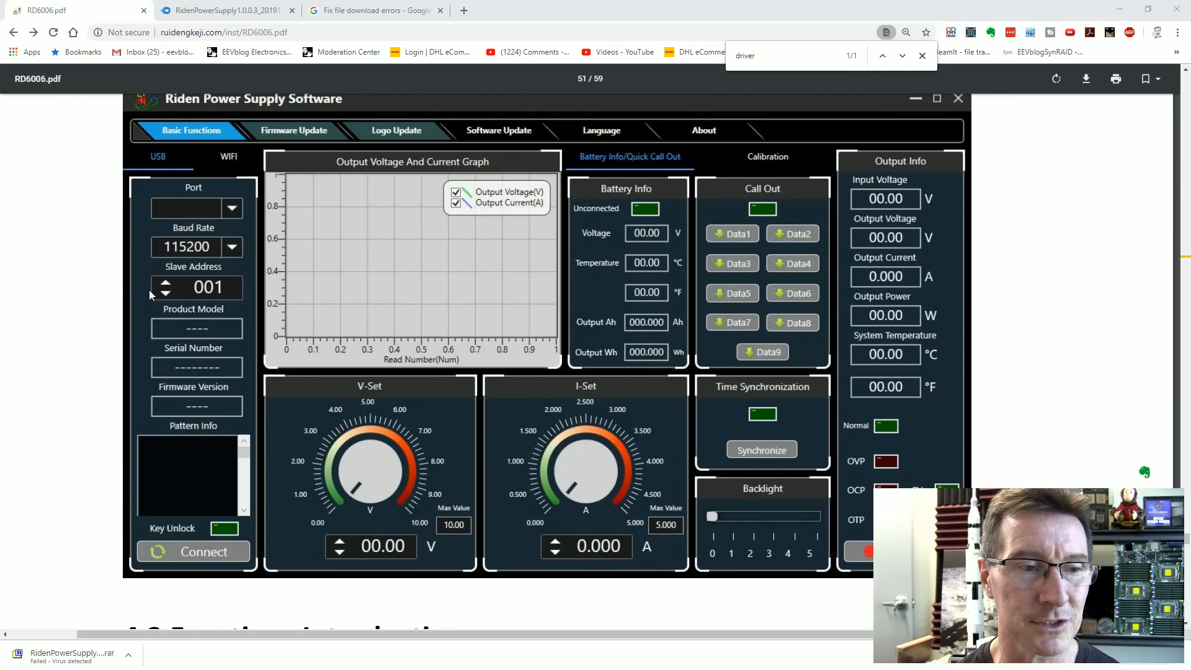
mouse_move(530, 318)
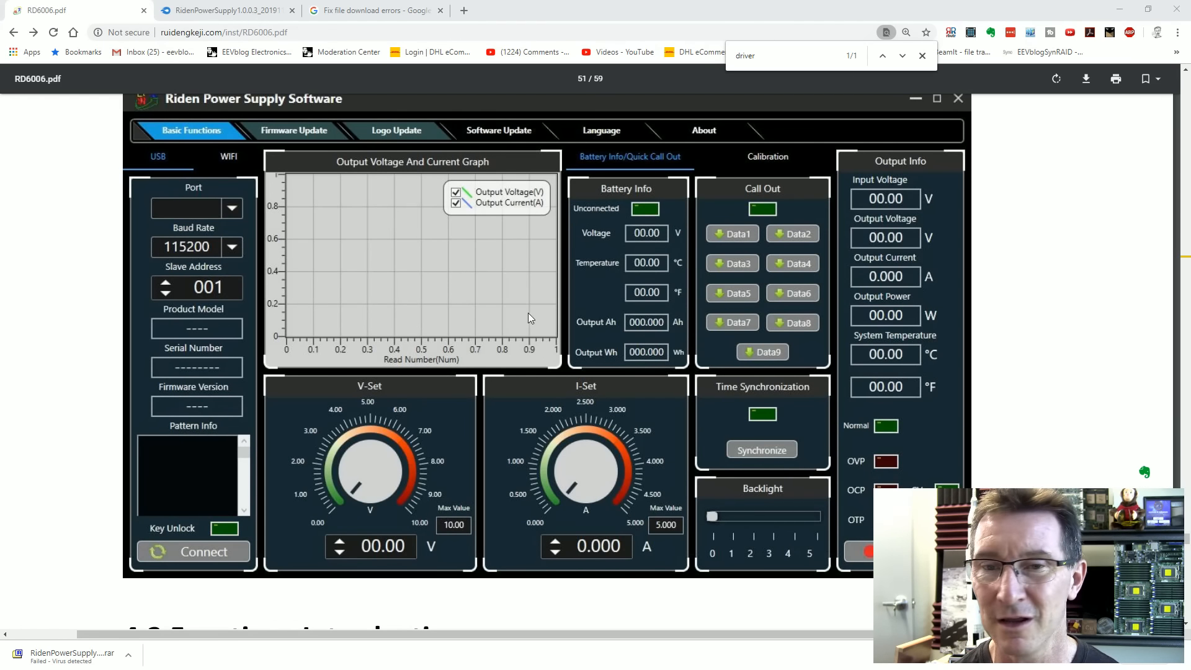
mouse_move(296, 135)
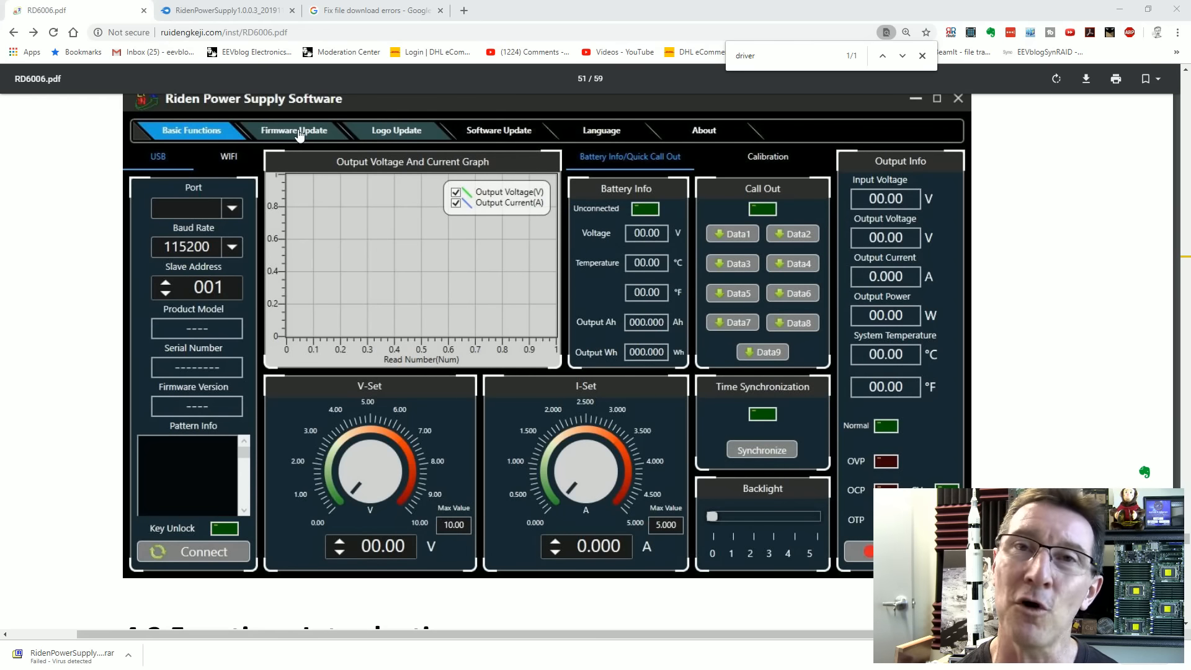
mouse_move(317, 147)
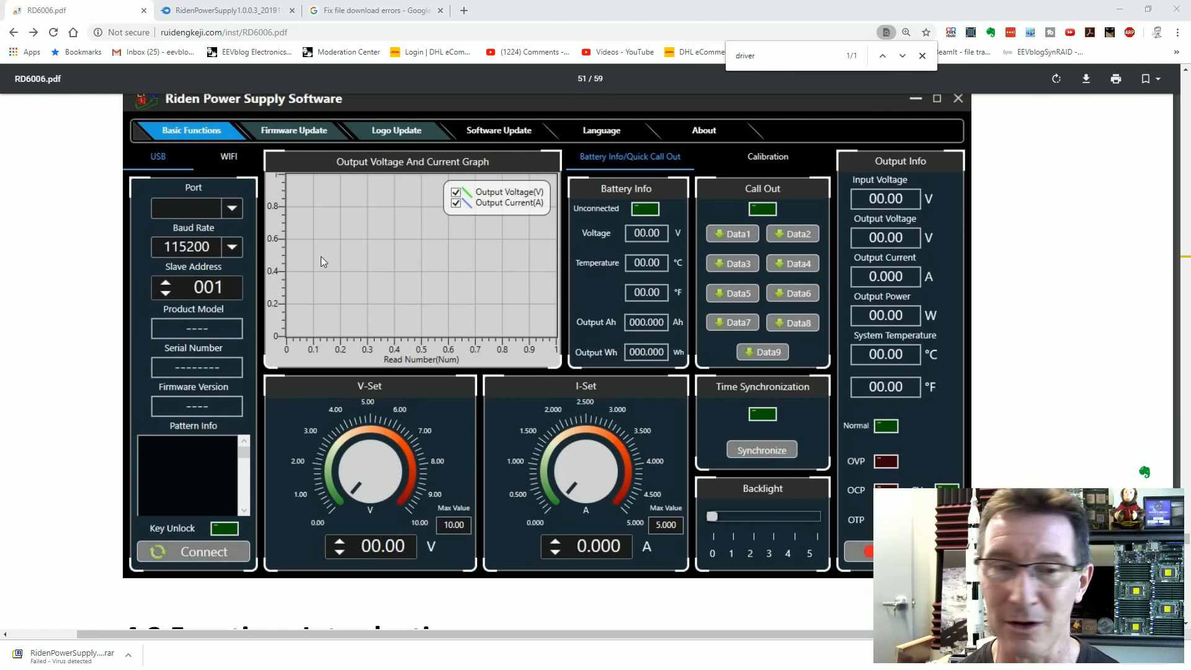
mouse_move(371, 214)
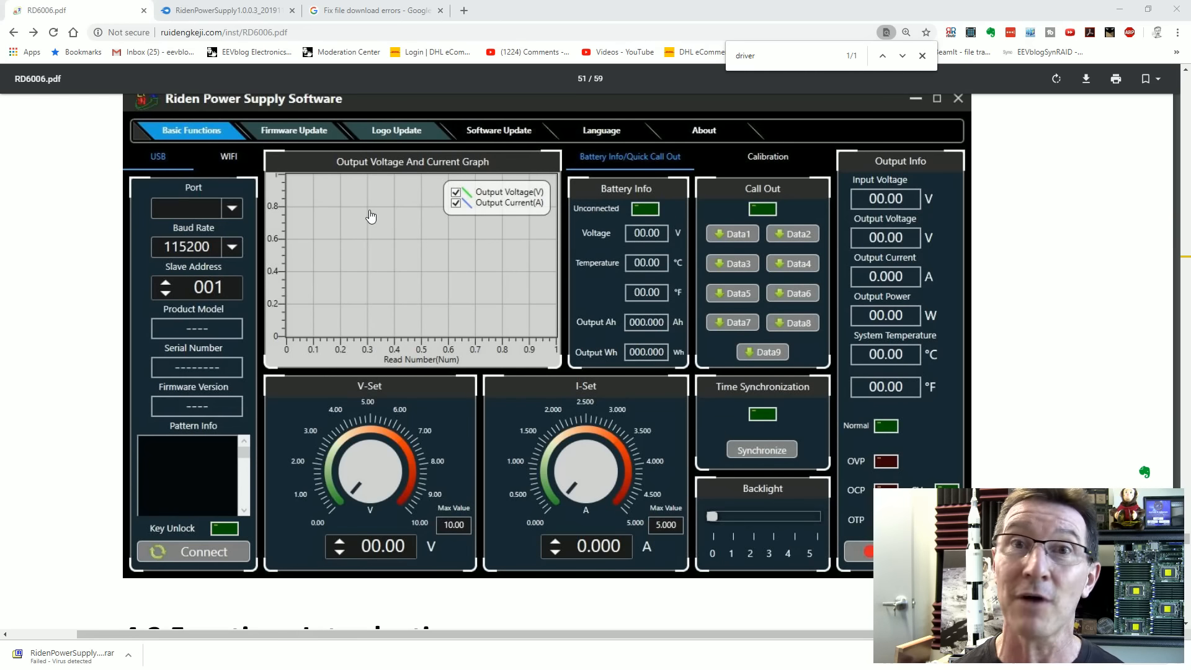
mouse_move(587, 212)
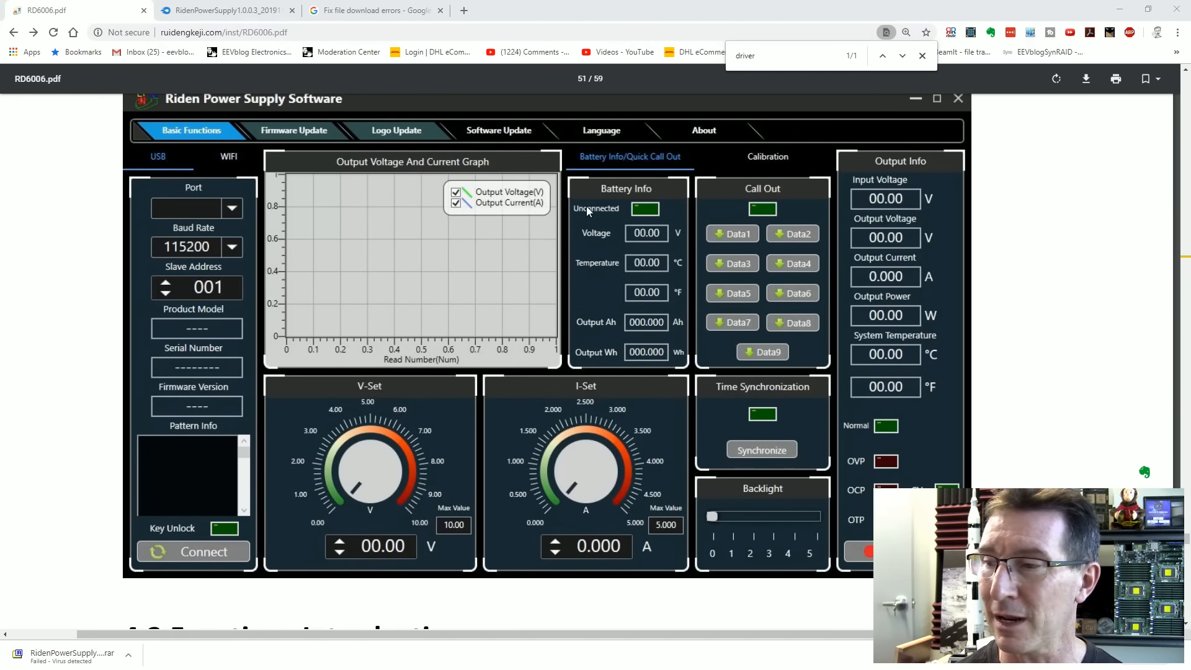
scroll(down, 3)
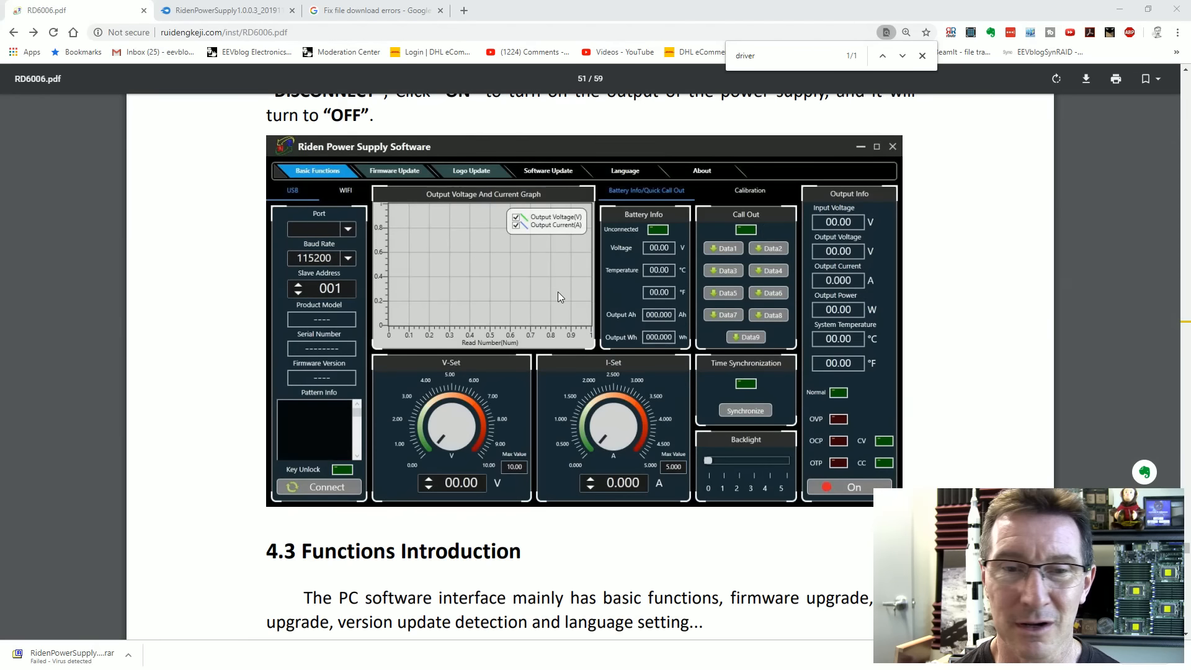
scroll(up, 3)
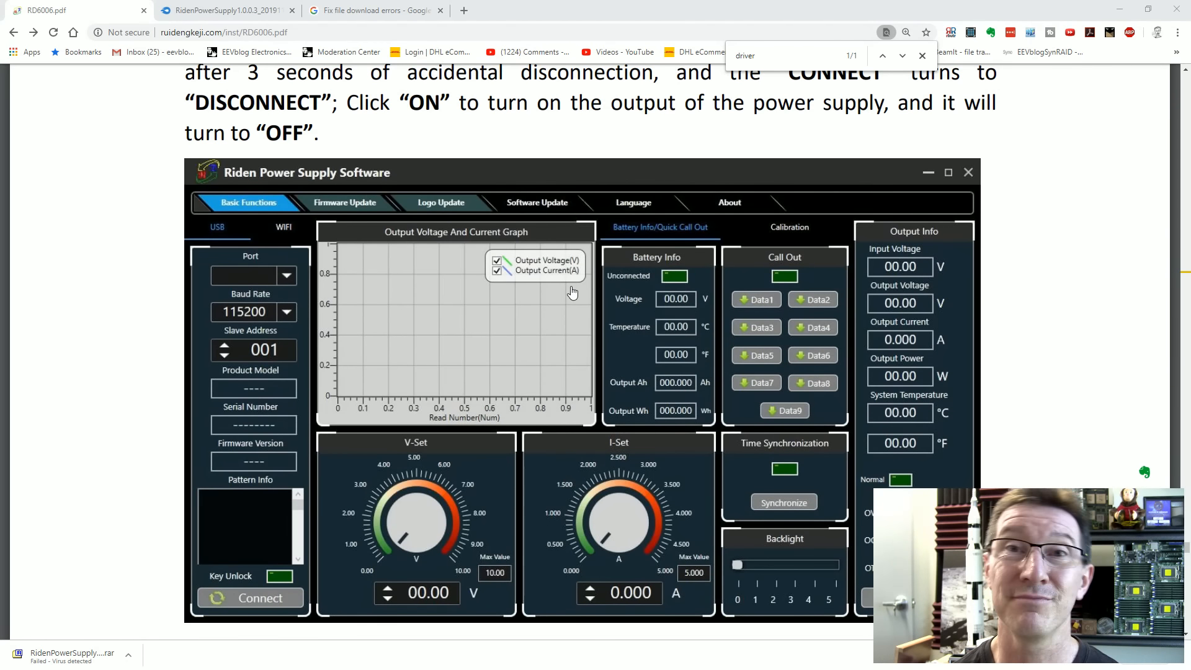